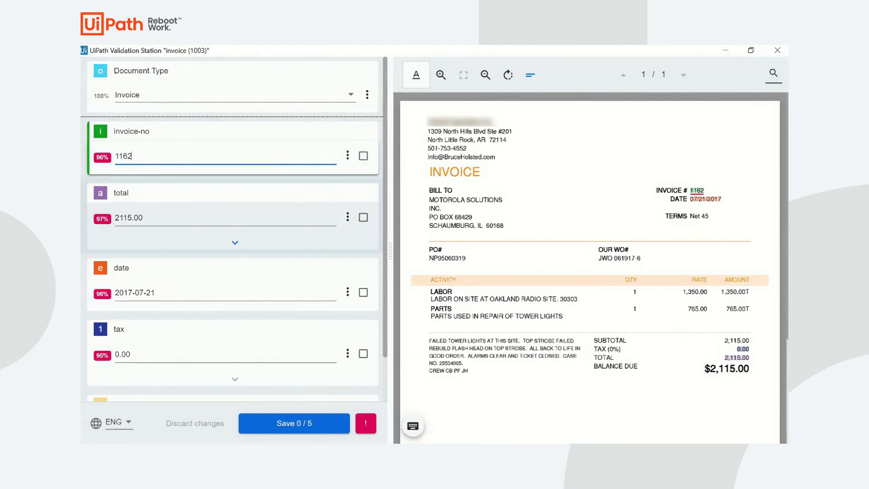
Step: Confirm invoice number 1162 and review the total field in Validation Station
click(362, 155)
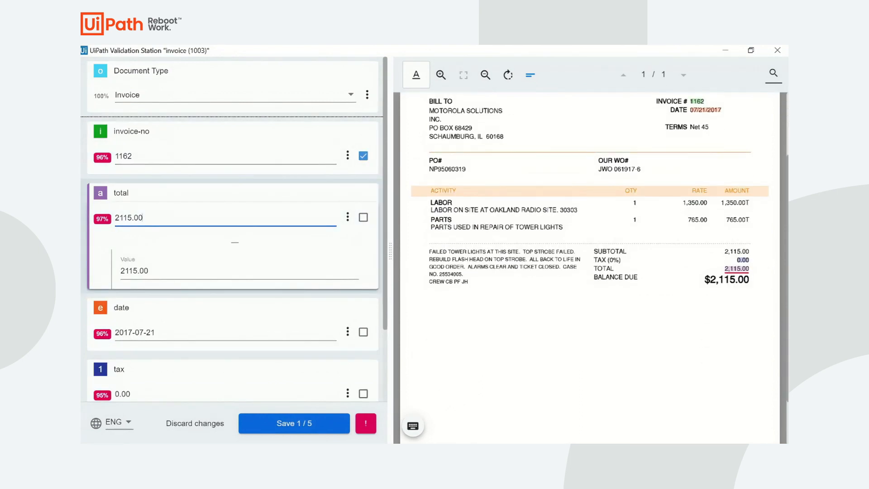
click(362, 217)
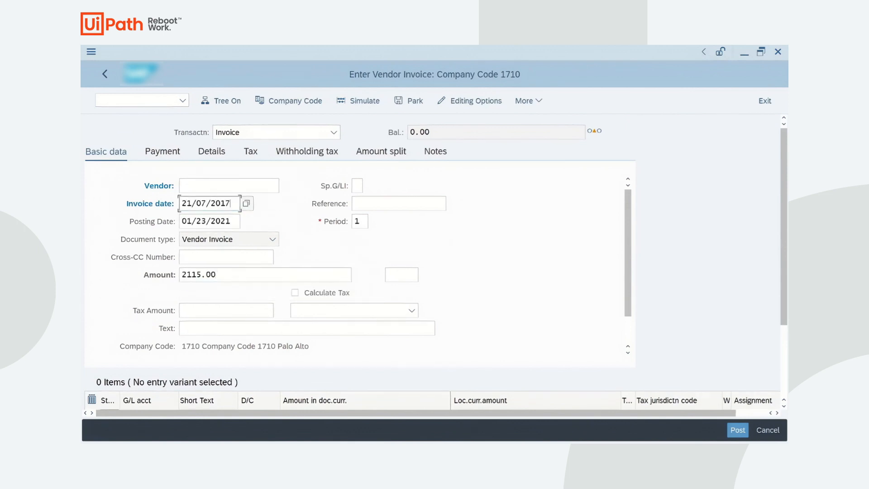
Step: Enter reference 1162 and vendor 100000372 in the Enter Vendor Invoice form
text(1162)
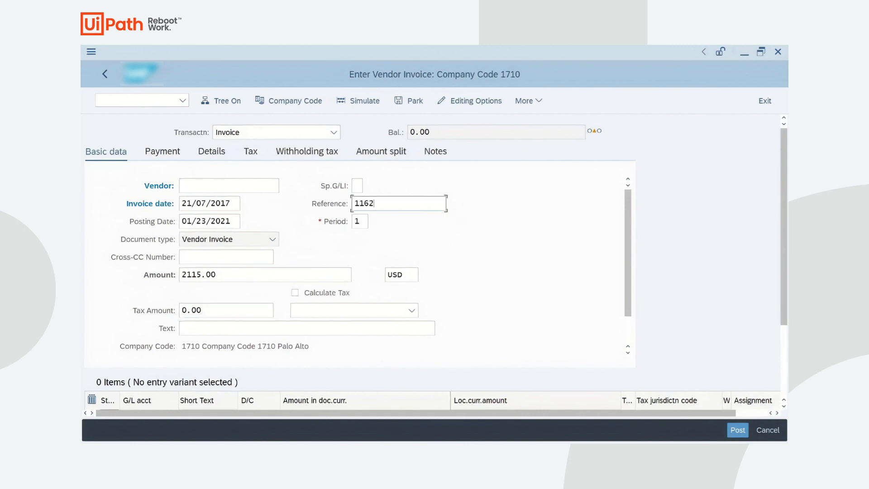
text(100000372)
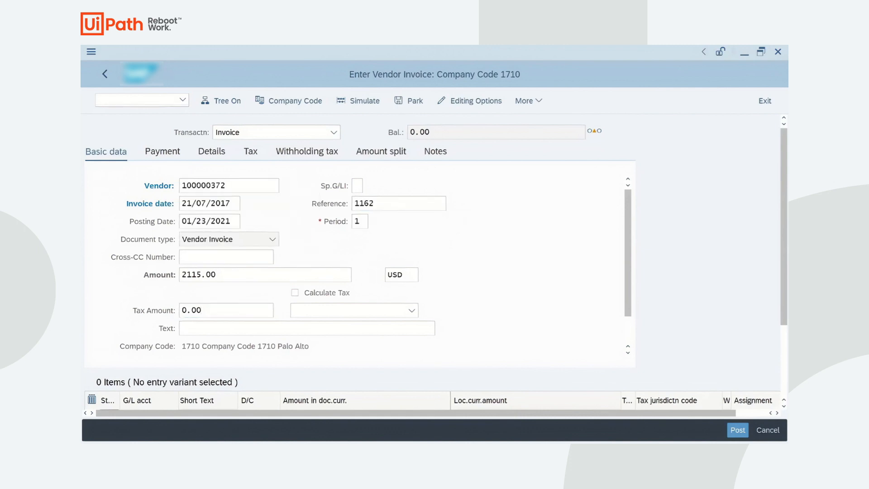